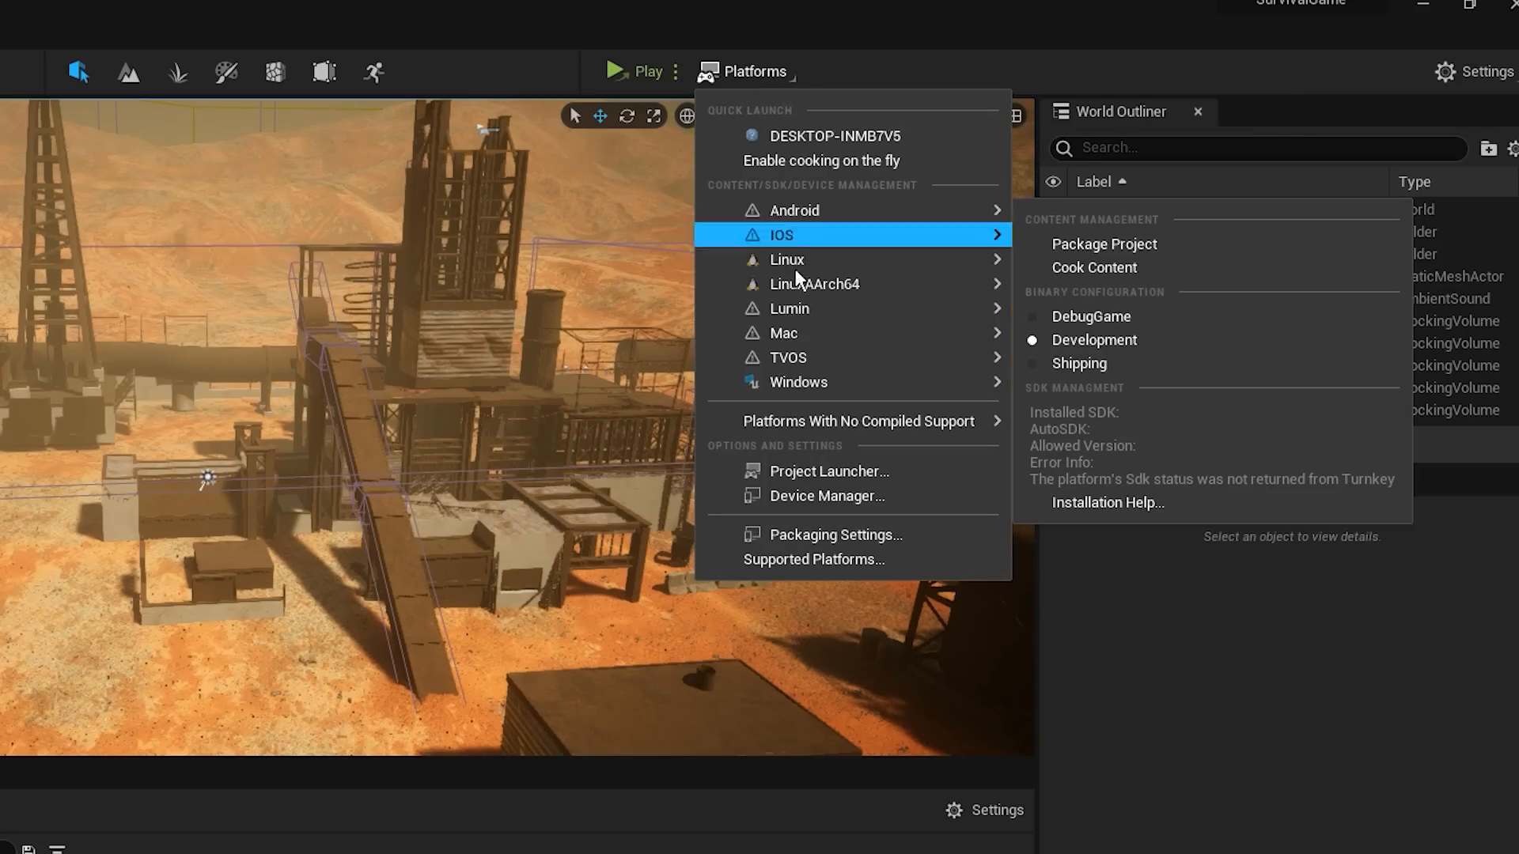
{"action": "mouse_move", "coordinate": [797, 382]}
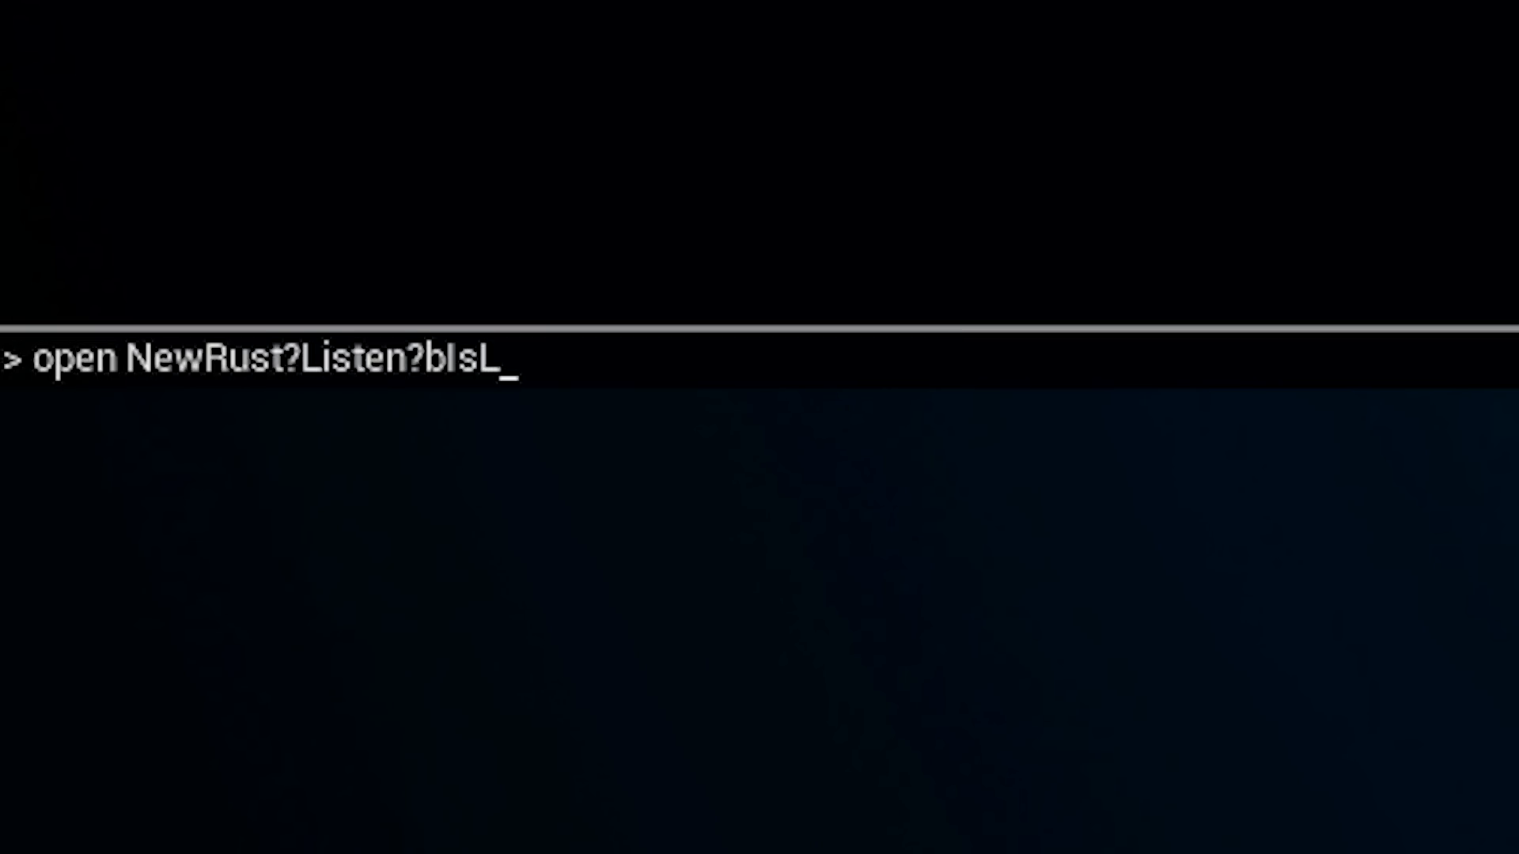
{"action": "type", "text": "anMatch=1"}
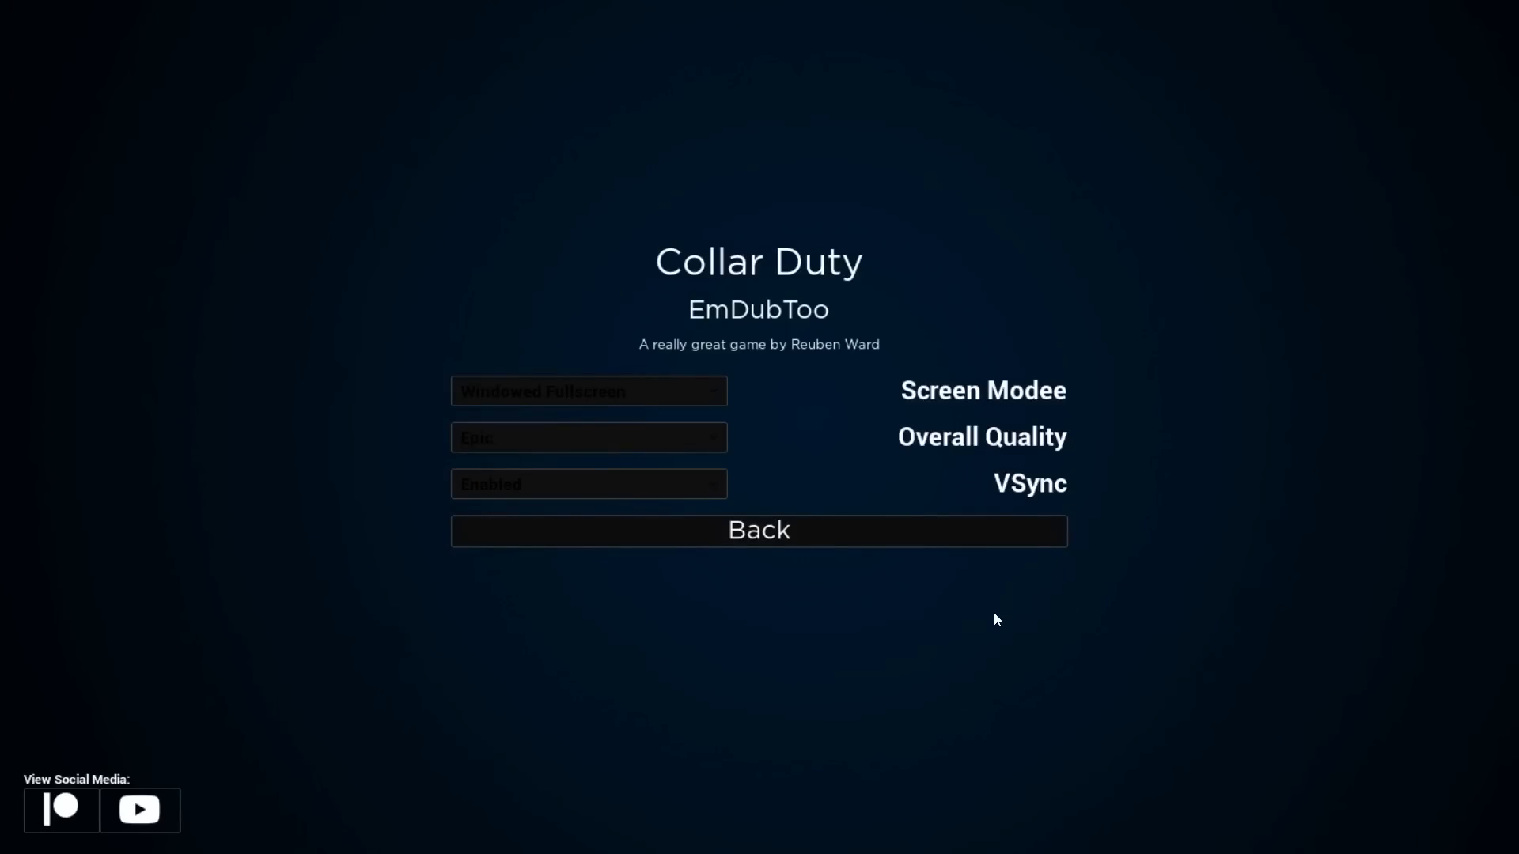
{"action": "mouse_move", "coordinate": [891, 600]}
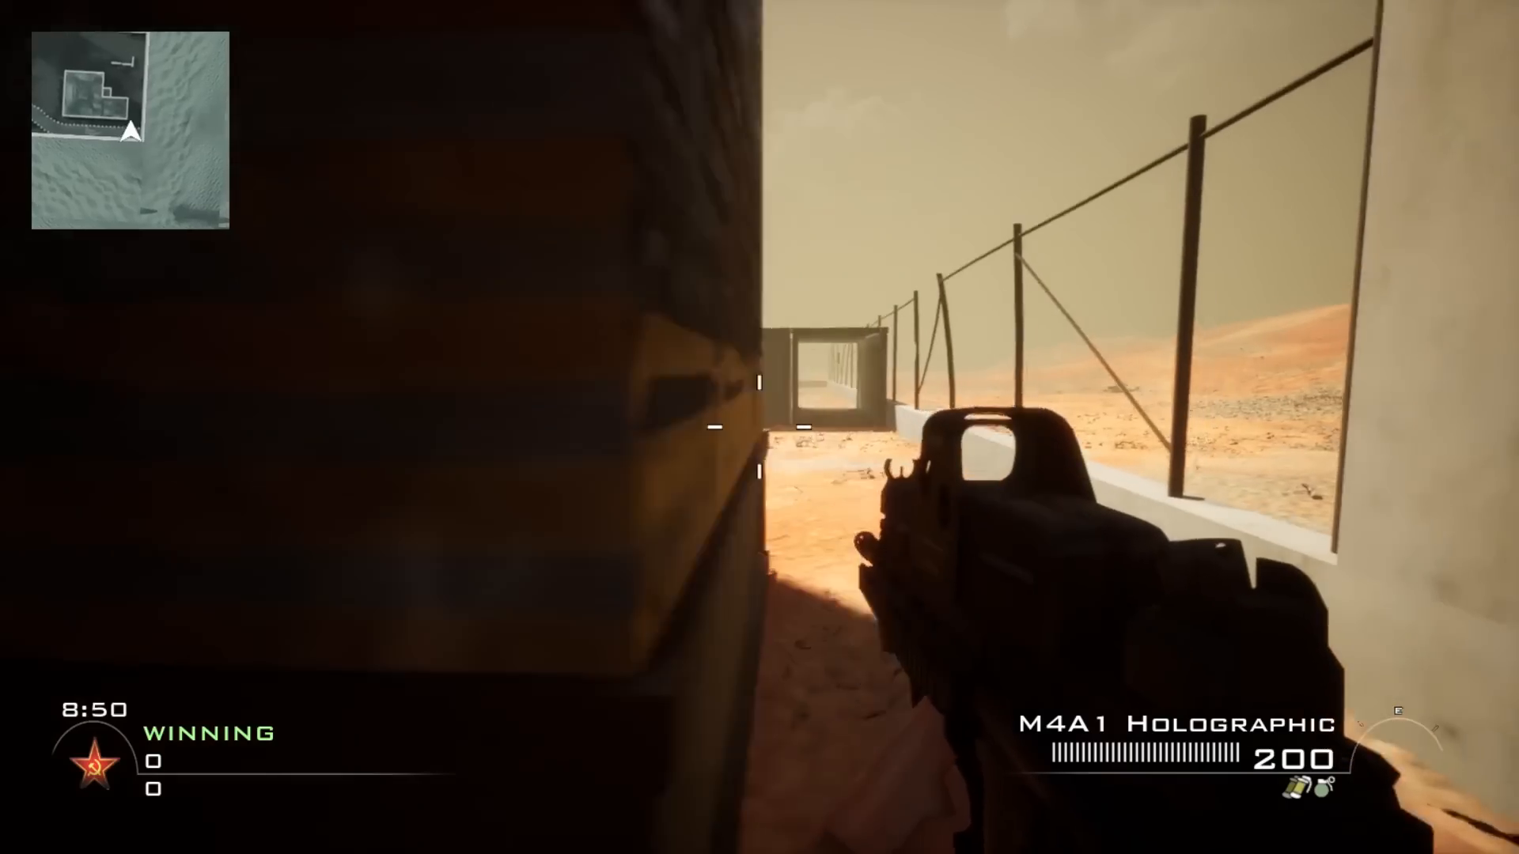
{"action": "mouse_move", "coordinate": [760, 427]}
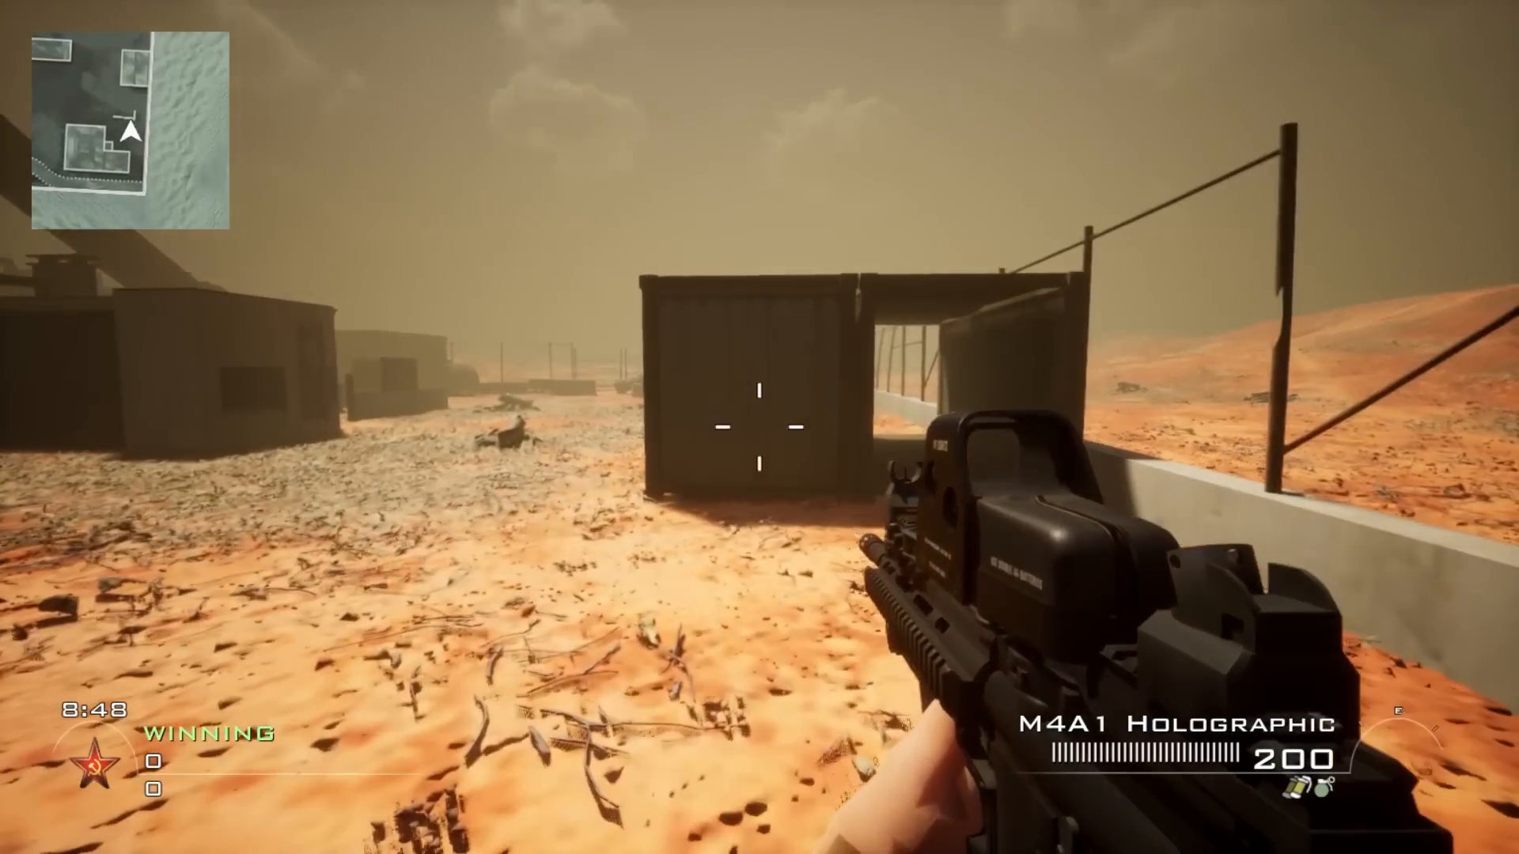